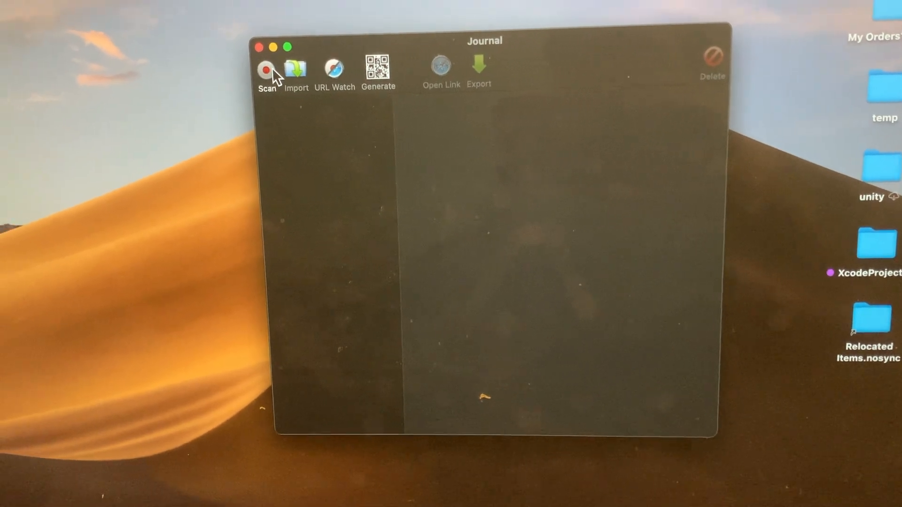
Step: Try scanning for a code with the camera before switching to generation
{"action": "left_click", "coordinate": [266, 68]}
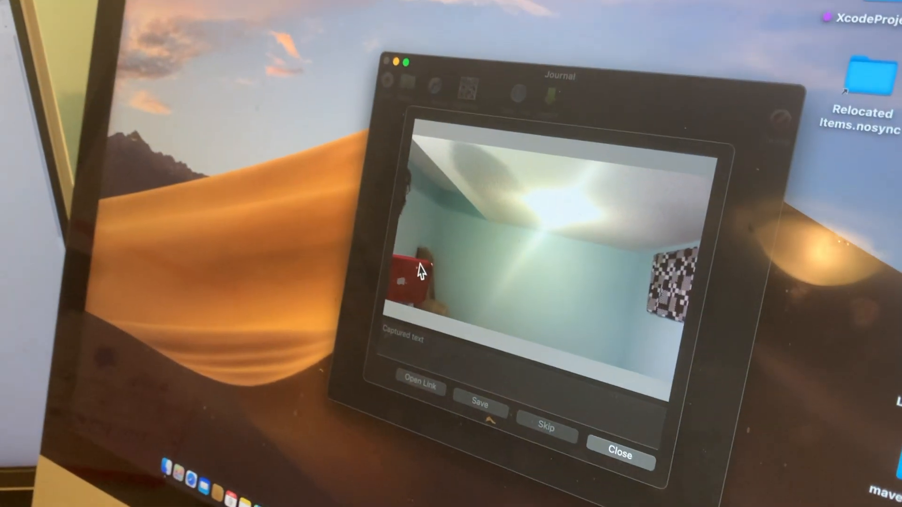
{"action": "left_click", "coordinate": [620, 456]}
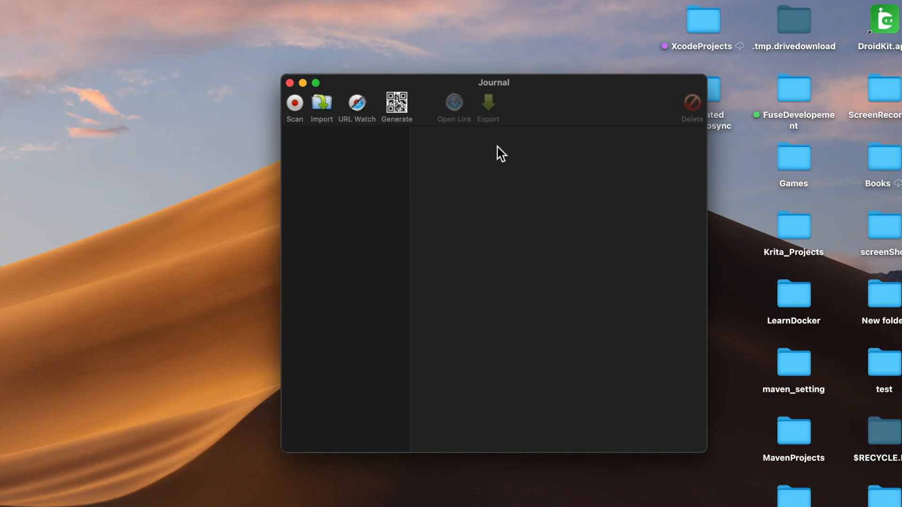
{"action": "mouse_move", "coordinate": [489, 157]}
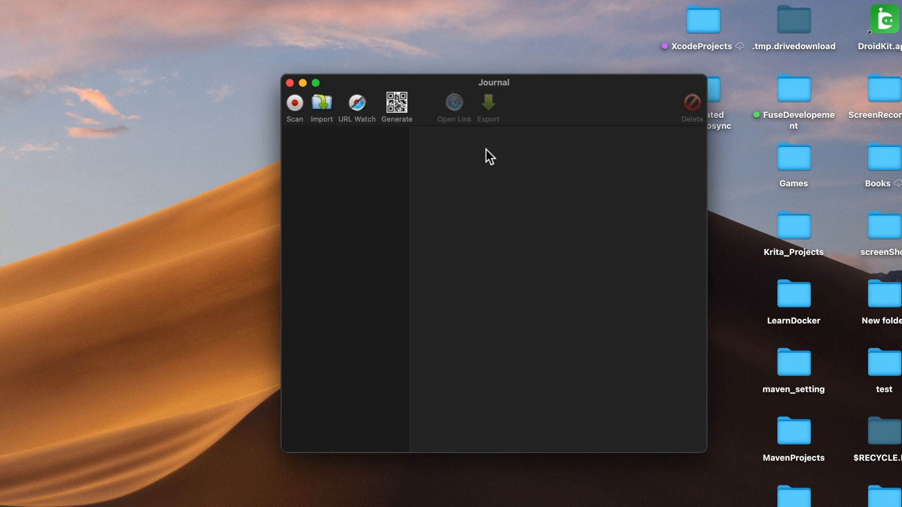
{"action": "left_click", "coordinate": [321, 105]}
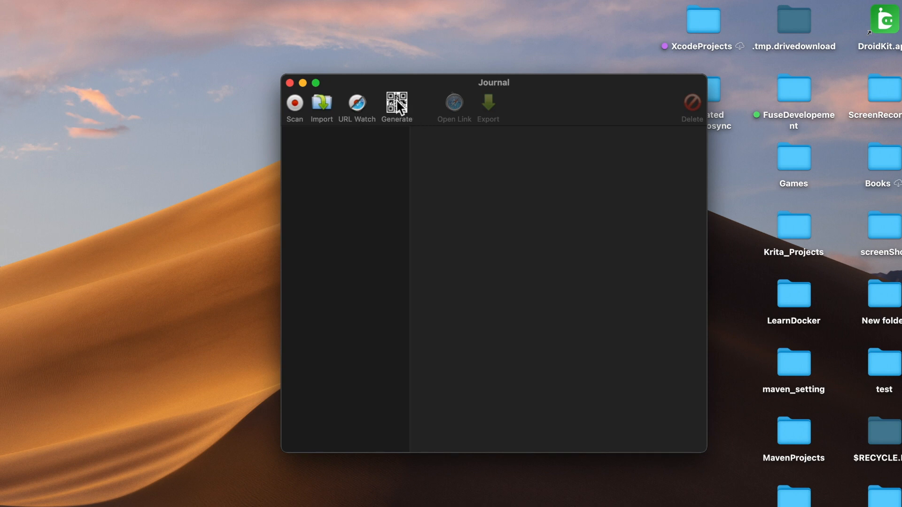
Step: Generate a QR code encoding the text 'This is my imac'
{"action": "left_click", "coordinate": [395, 103]}
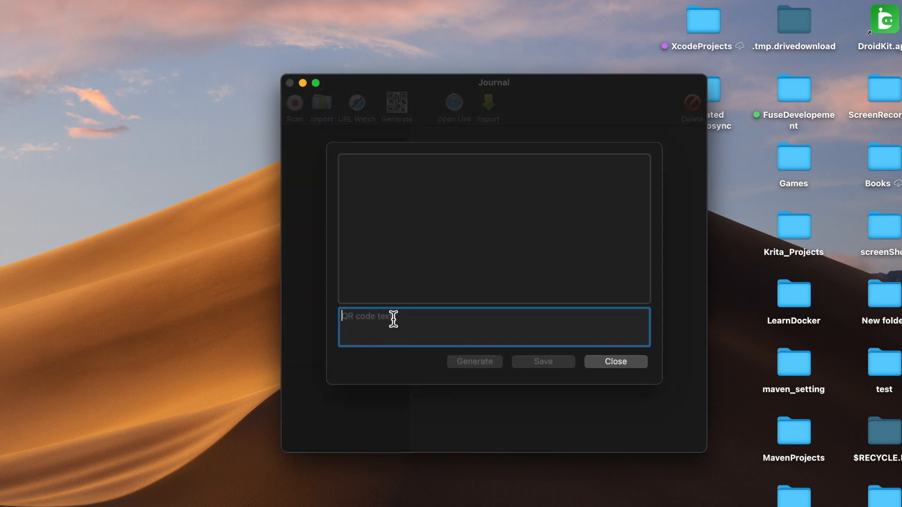
{"action": "type", "text": "This is"}
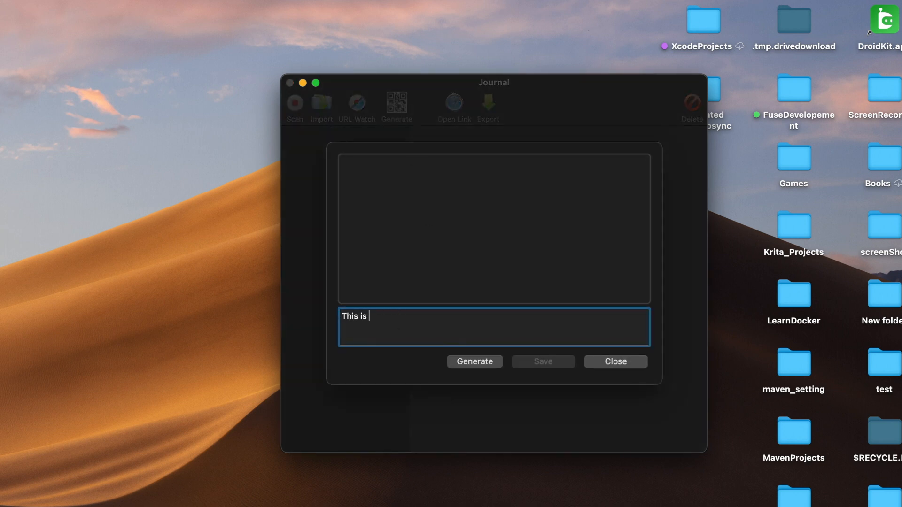
{"action": "type", "text": "my"}
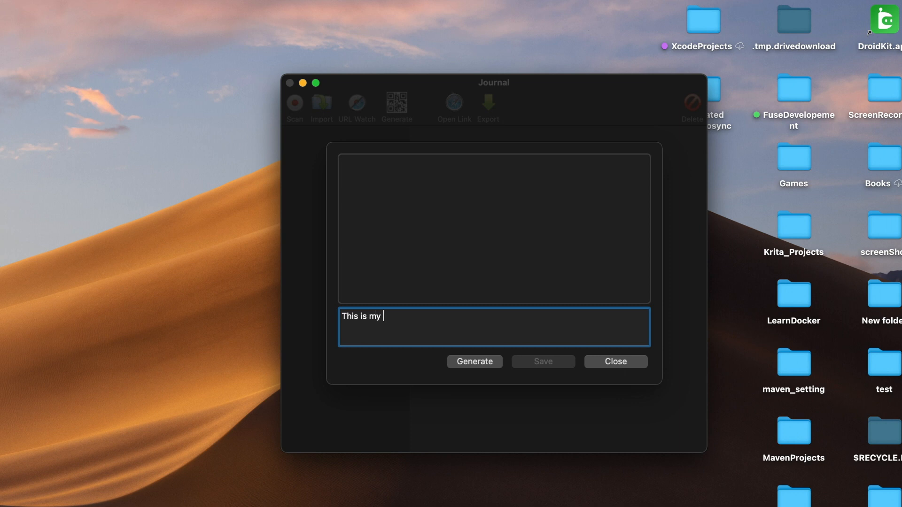
{"action": "type", "text": "imac"}
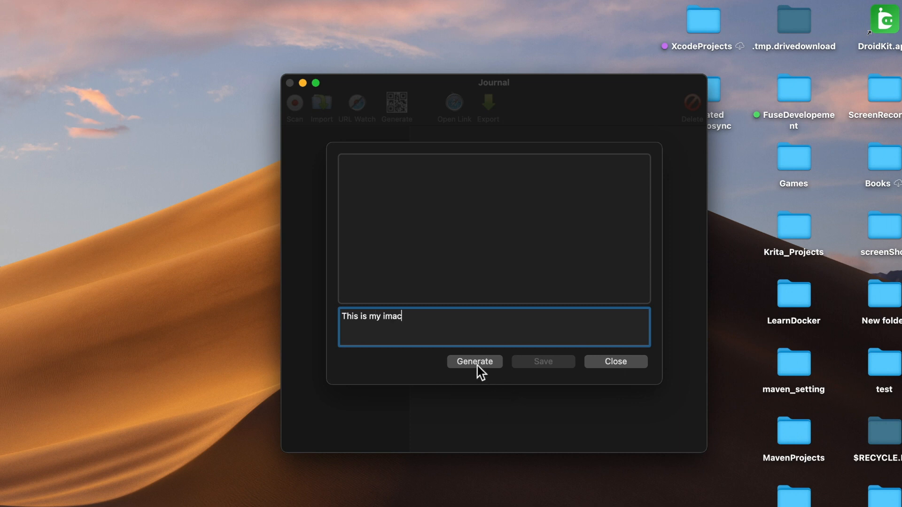
{"action": "left_click", "coordinate": [473, 361]}
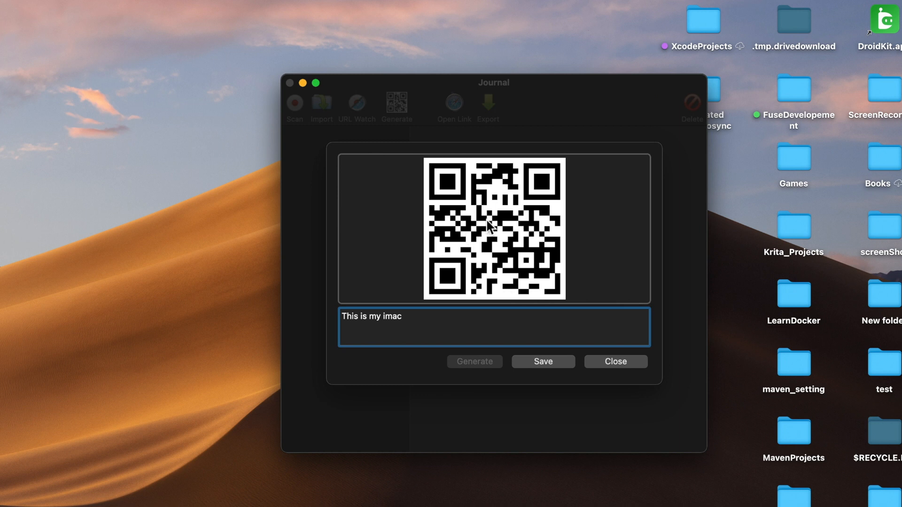
{"action": "mouse_move", "coordinate": [499, 253]}
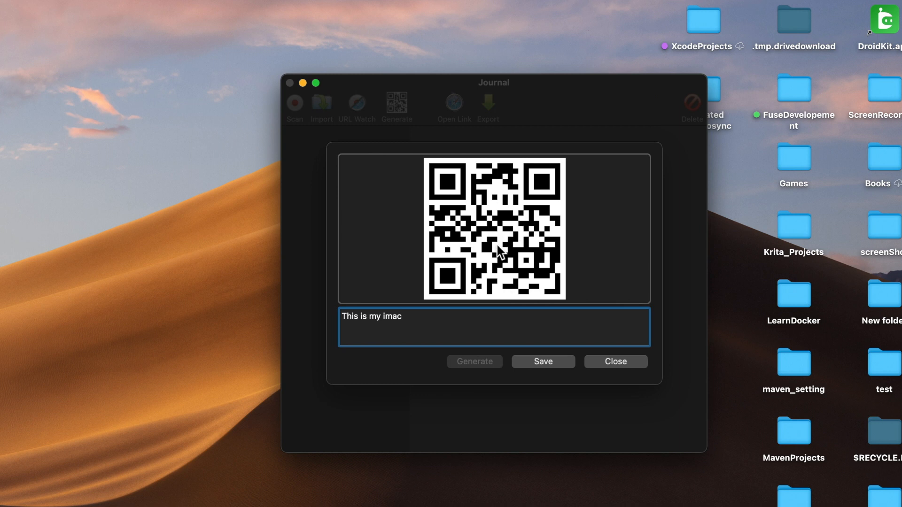